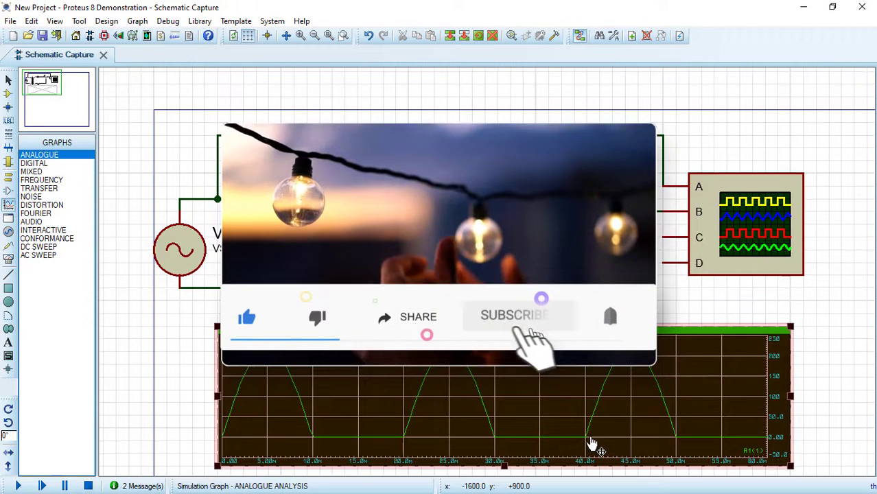
Step: Open the new project's blank Schematic Capture sheet
click(518, 315)
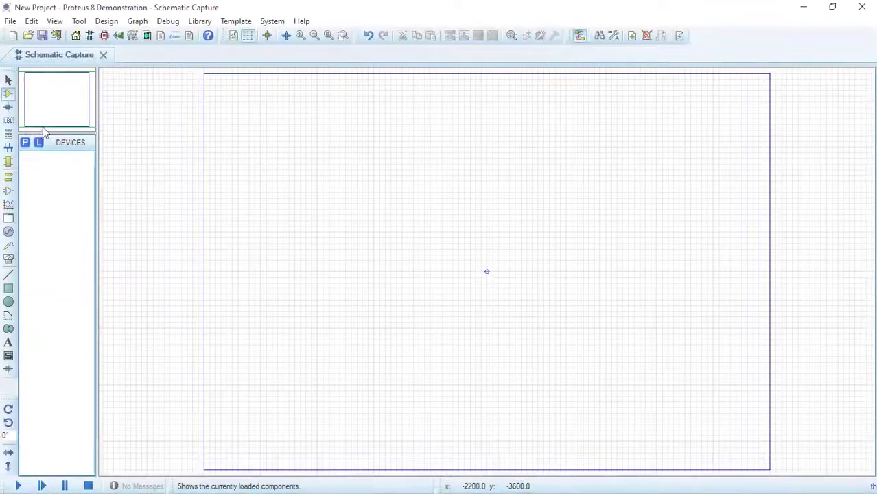
Step: Pick the VSINE source, 1N4007 diode and generic RES resistor from the library
click(25, 142)
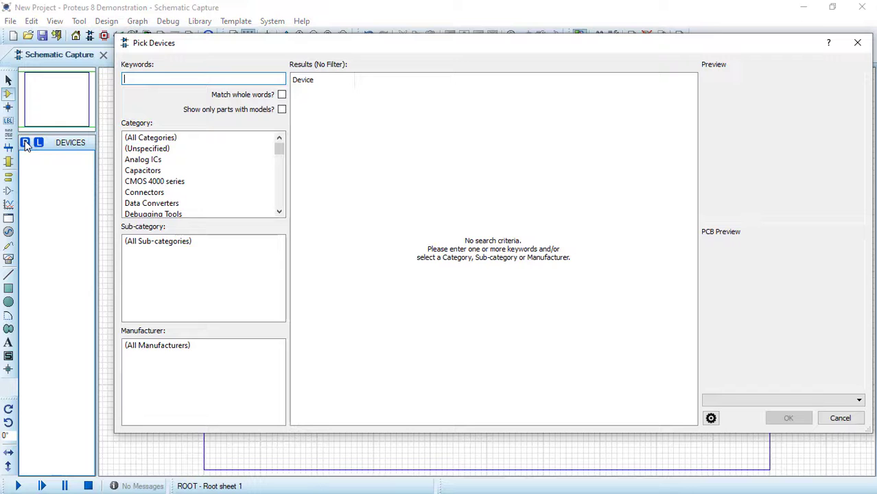
text(ac voltage sour)
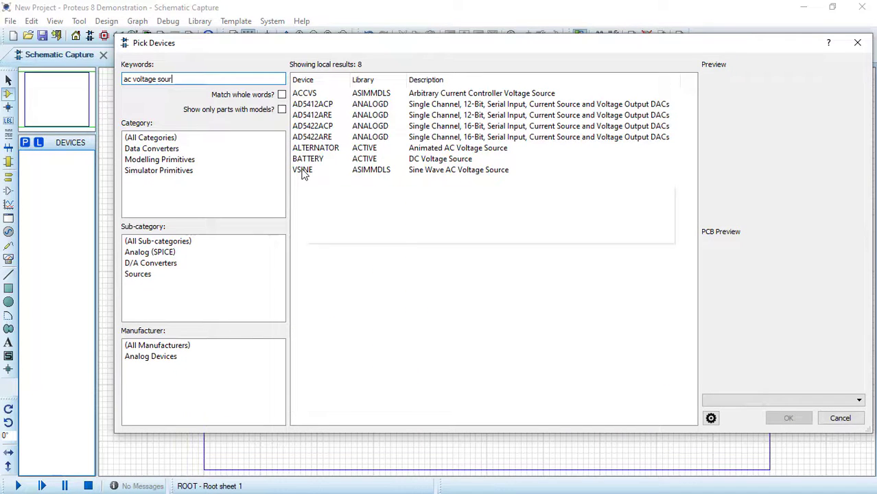
click(304, 169)
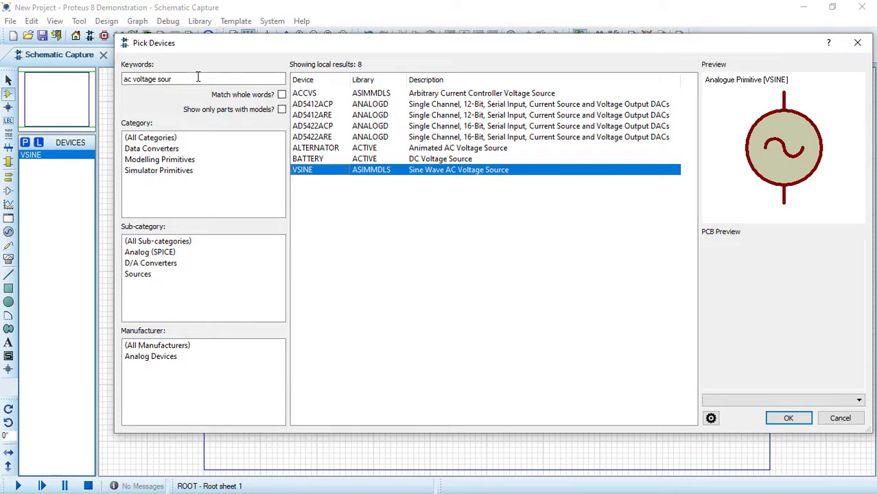
triple_click(198, 79)
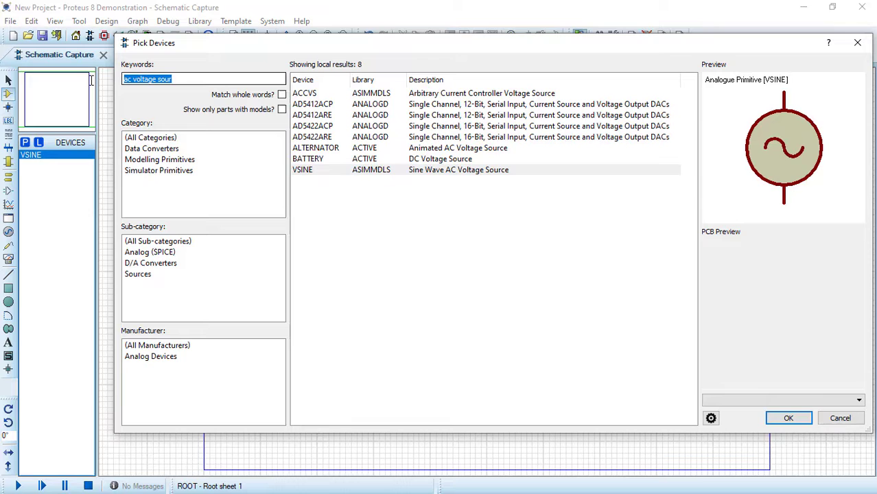
text(1n4007)
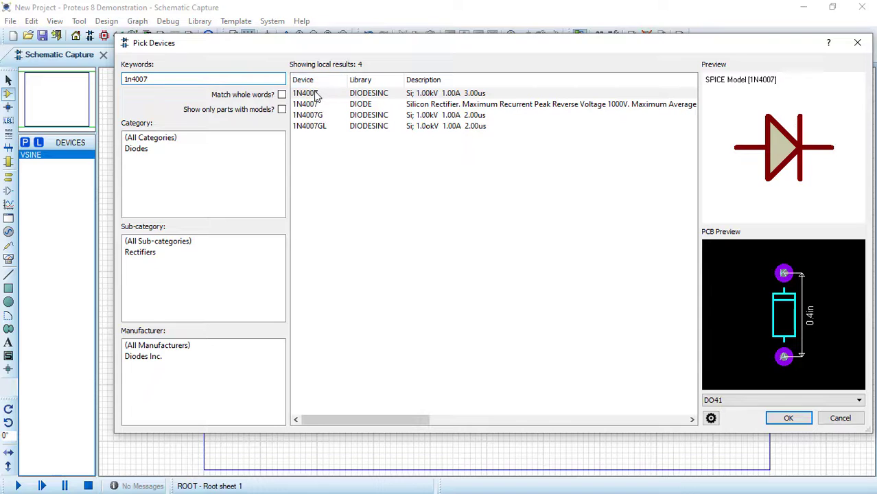
click(311, 93)
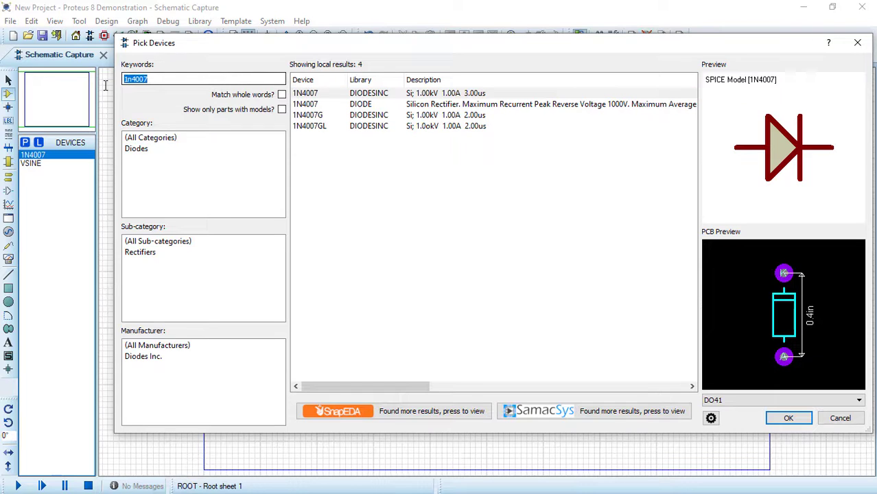
text(res)
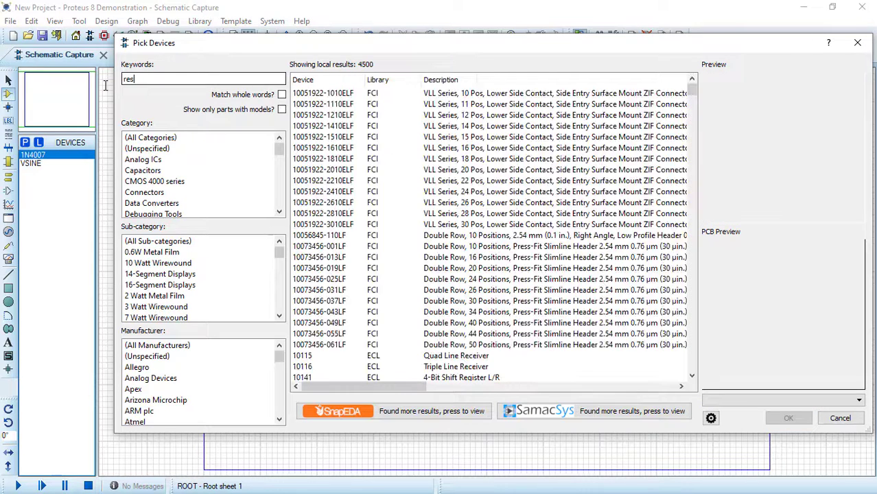
click(299, 366)
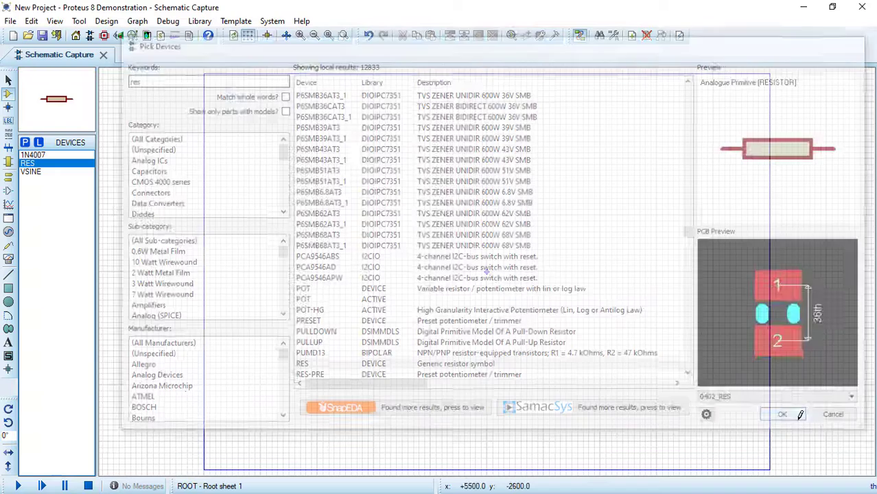
Step: Place V1, D1 (1N4007) and 10k R1, wire them in a loop, and ground it
click(792, 415)
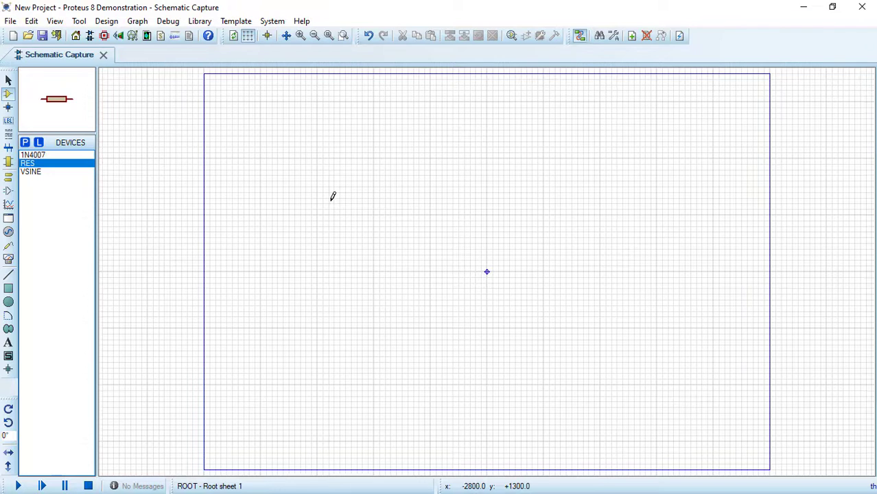
click(31, 172)
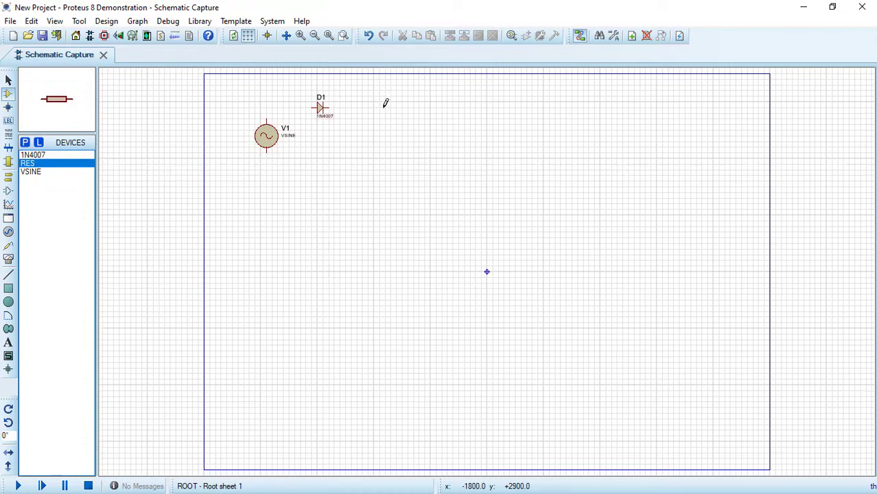
right_click(375, 124)
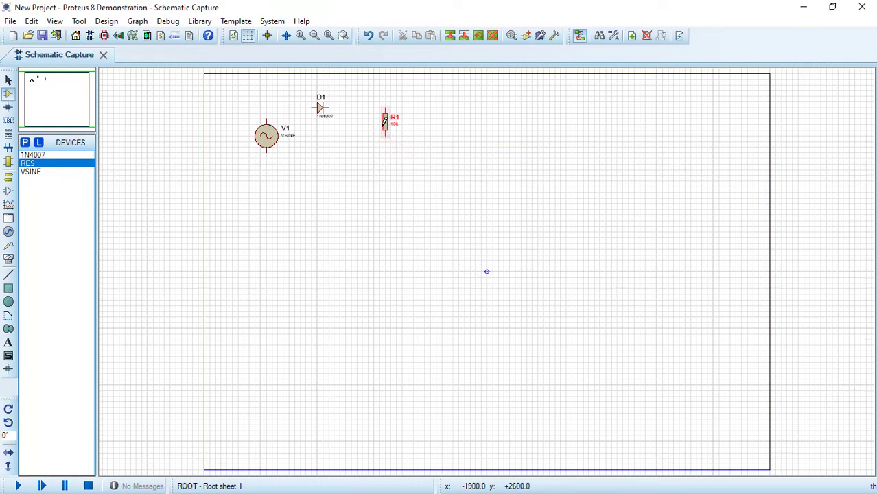
drag(384, 122, 404, 144)
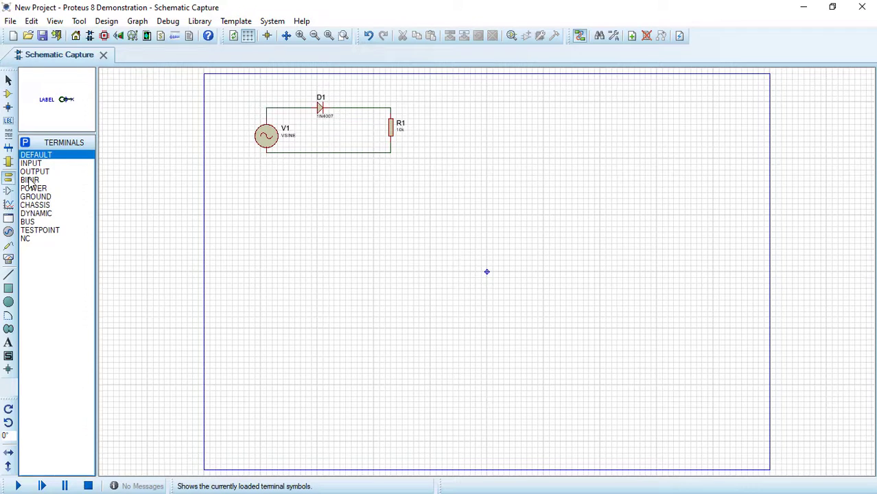
click(36, 197)
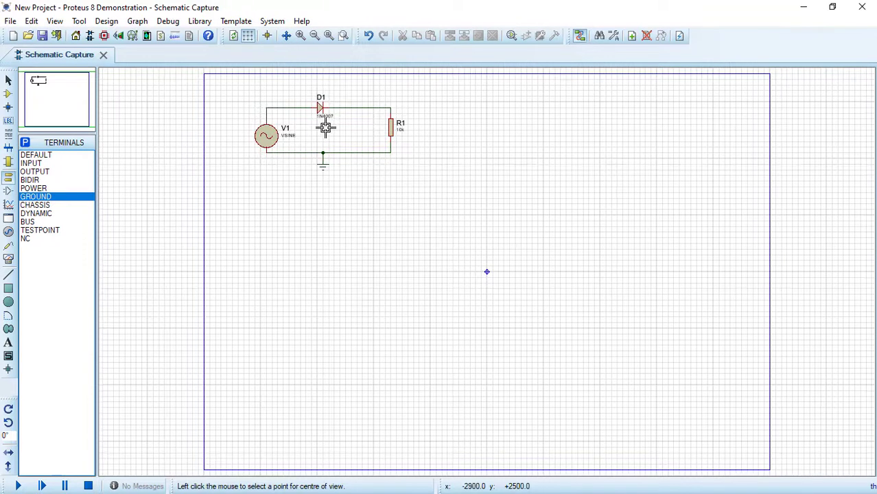
click(300, 35)
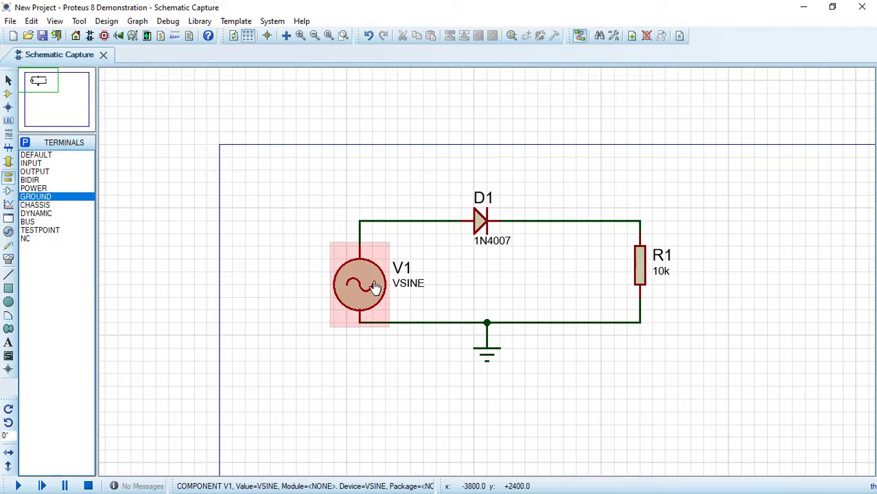
Step: Set V1 to amplitude 220 and frequency 50, then wire oscilloscope channel B to R1
double_click(355, 285)
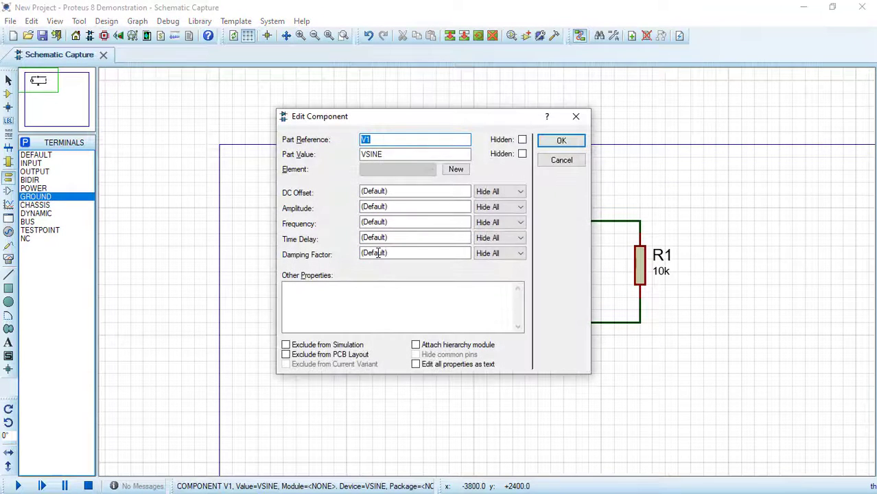
click(407, 206)
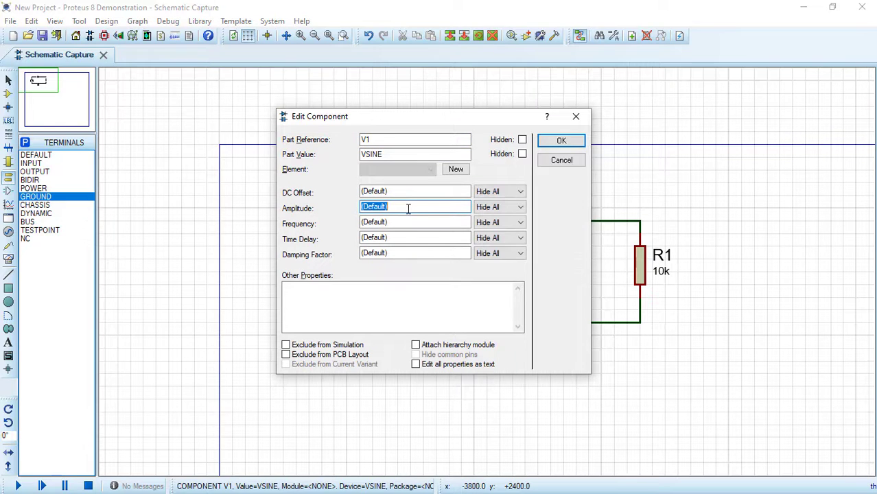
text(220)
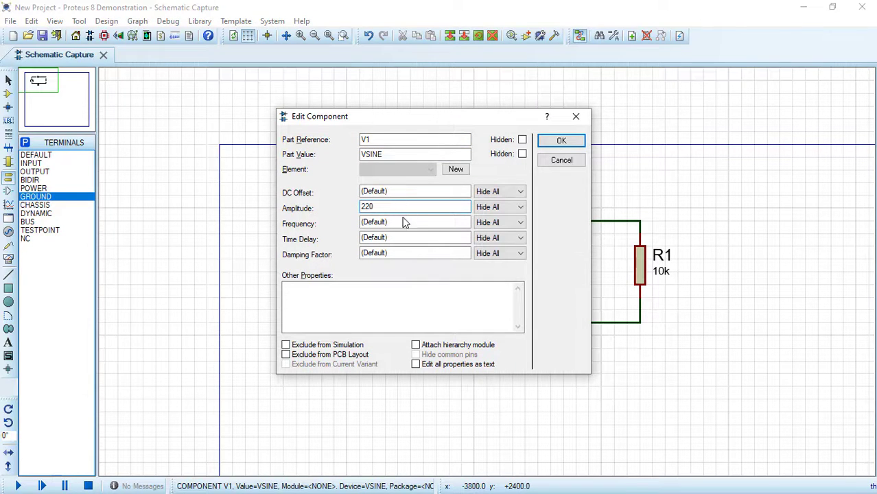
text(50)
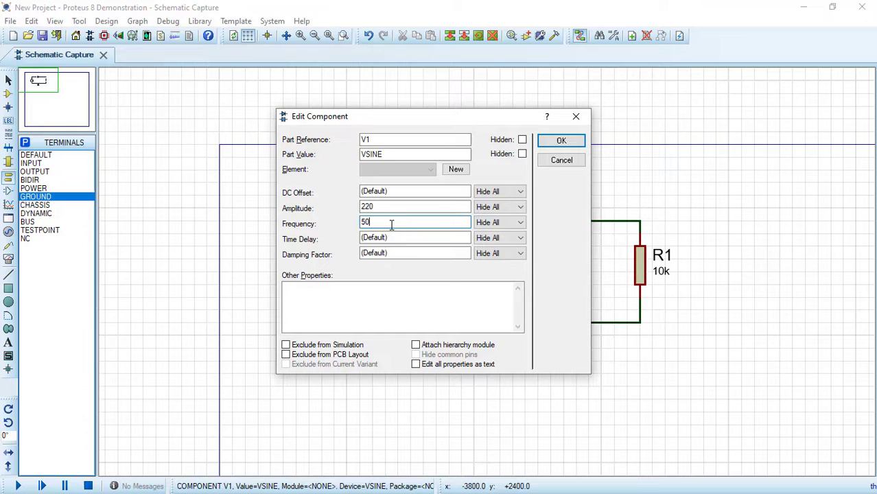
click(561, 140)
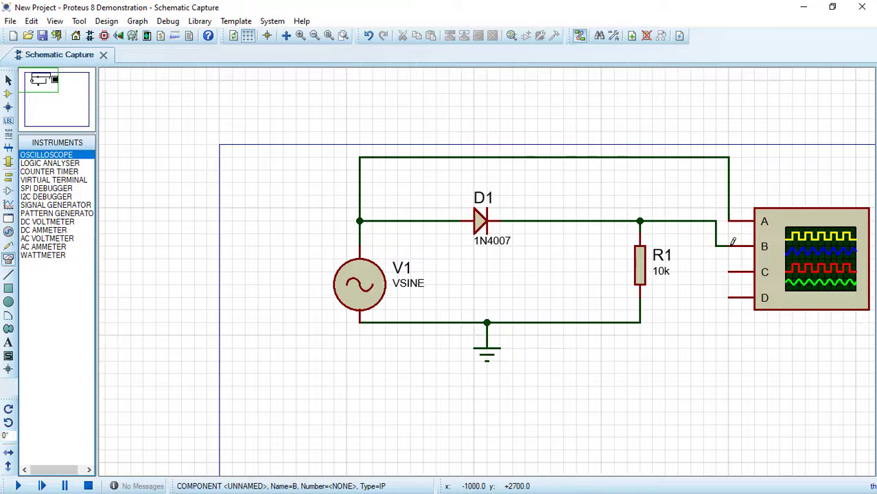
click(23, 483)
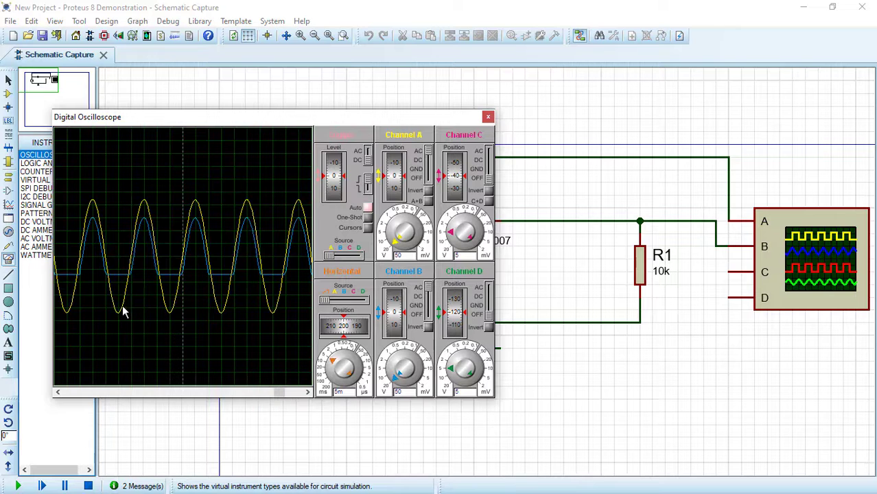
mouse_move(182, 316)
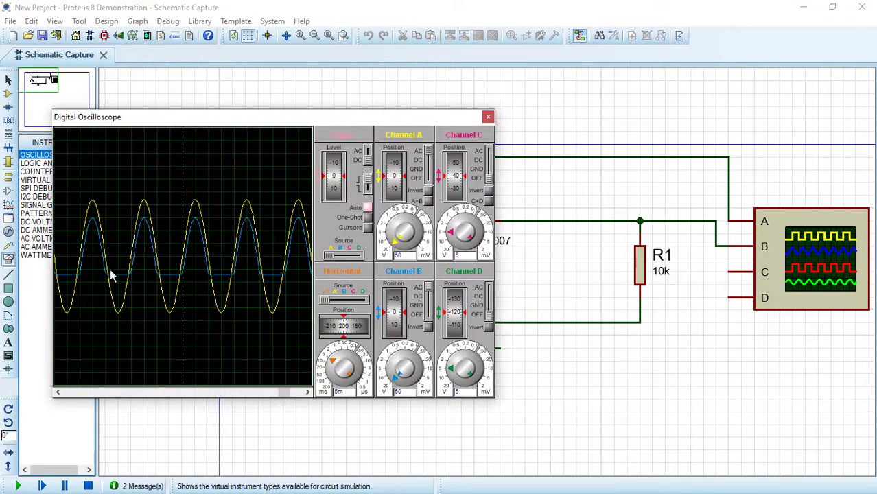
mouse_move(132, 279)
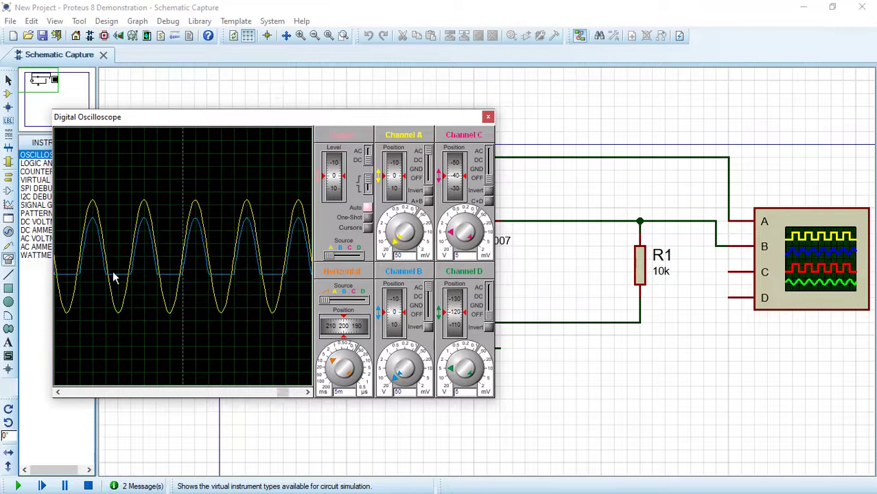
mouse_move(106, 259)
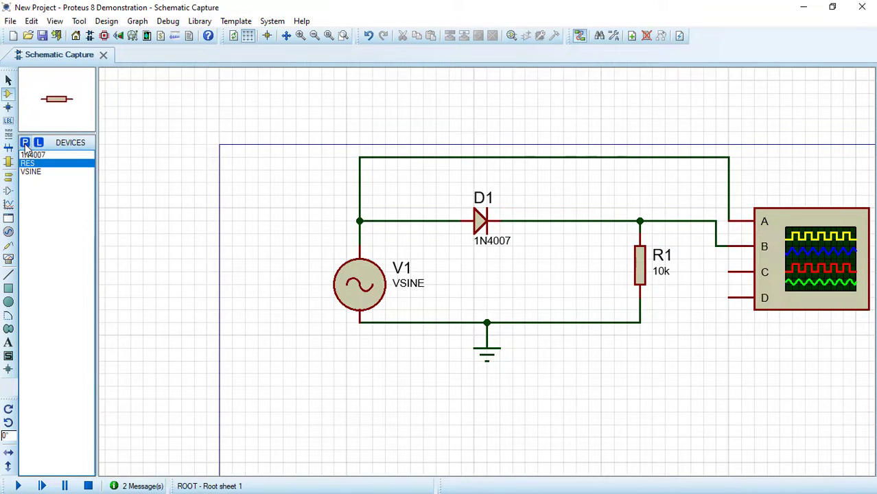
Step: Add the TRAN-2P2S simple transformer to the device list
click(25, 142)
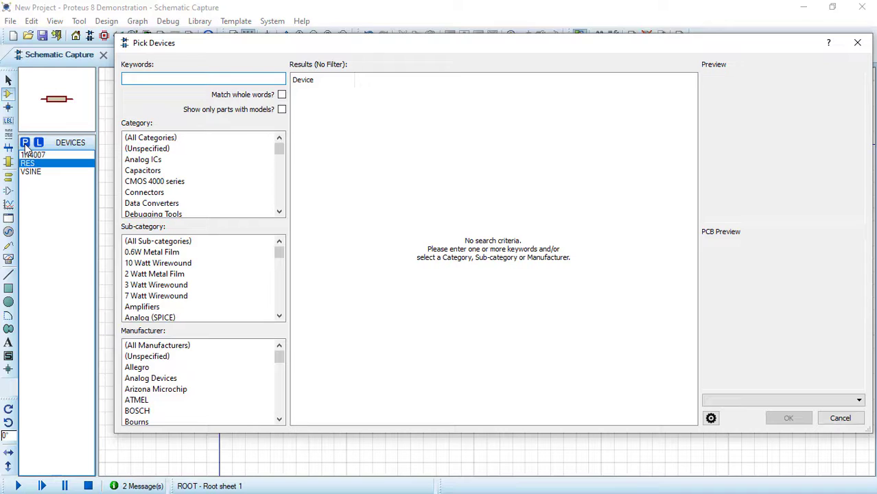
text(transformer)
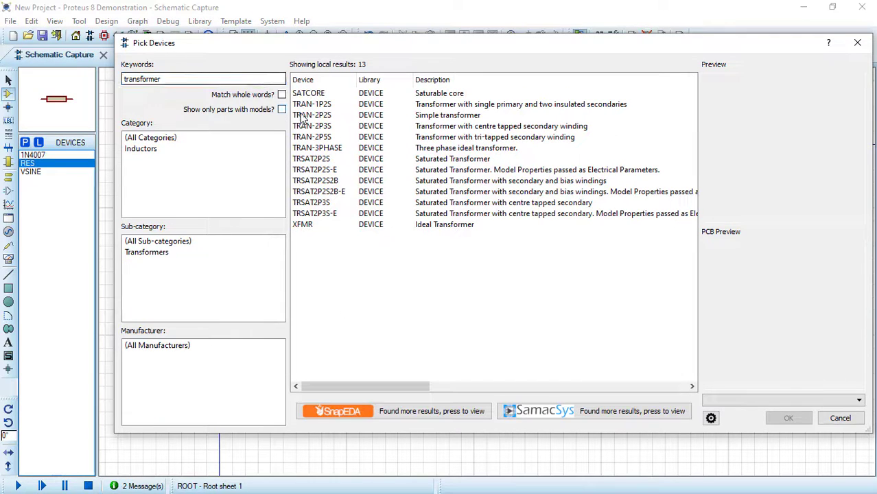
click(313, 114)
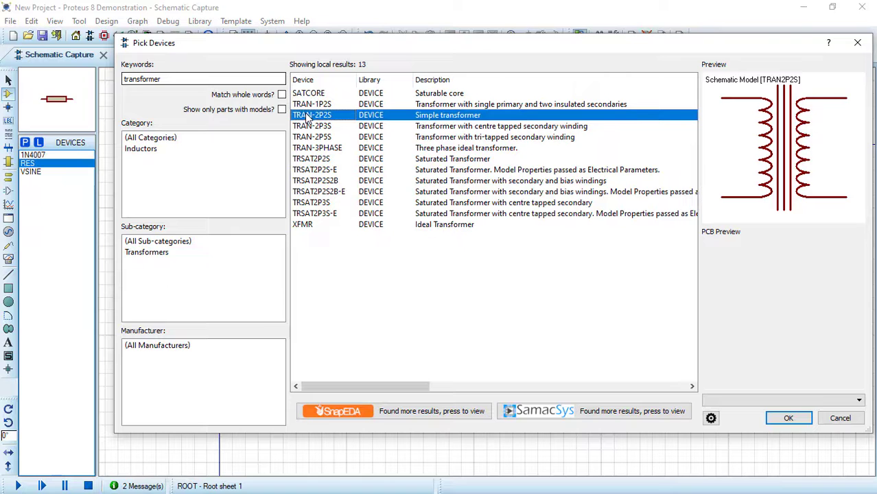
double_click(313, 114)
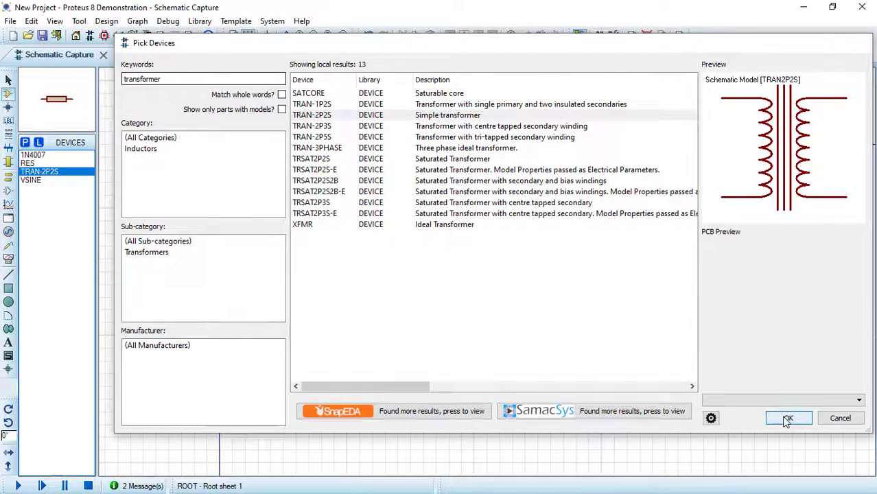
click(789, 418)
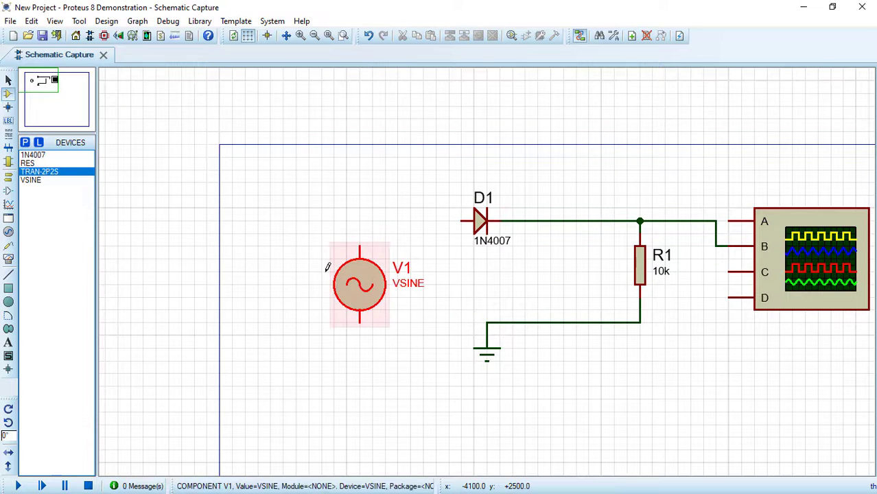
Step: Move source V1 left to make room for the transformer
drag(359, 283, 245, 283)
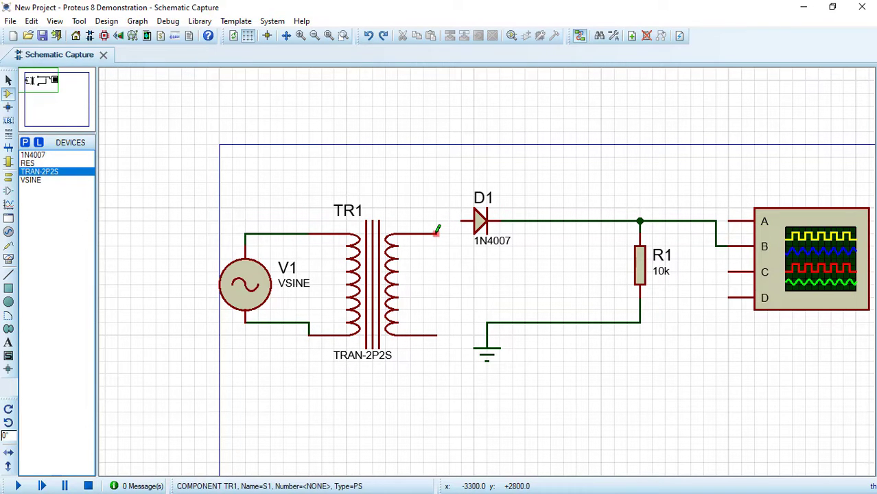
mouse_move(446, 217)
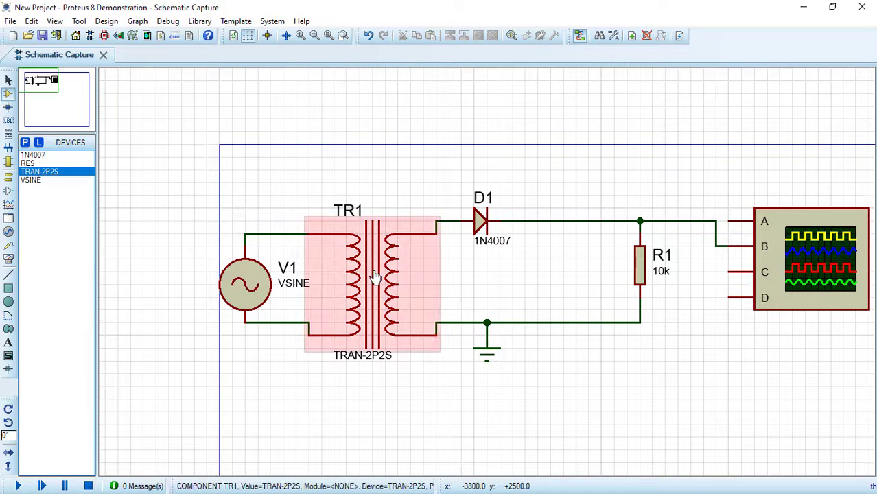
Step: Review transformer TR1's properties and close them unchanged
double_click(376, 278)
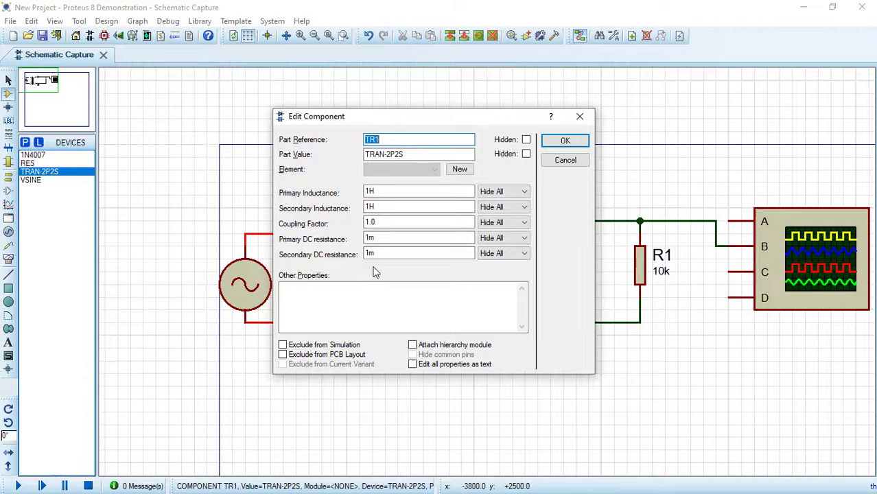
mouse_move(324, 189)
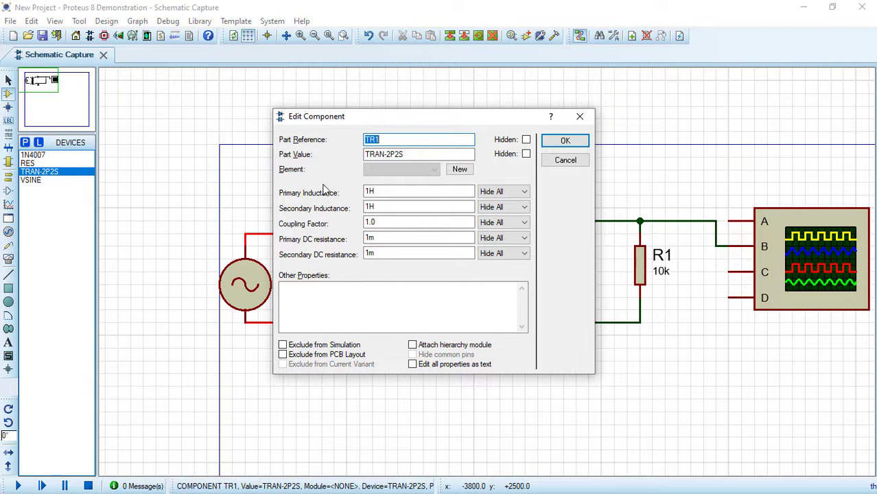
mouse_move(347, 210)
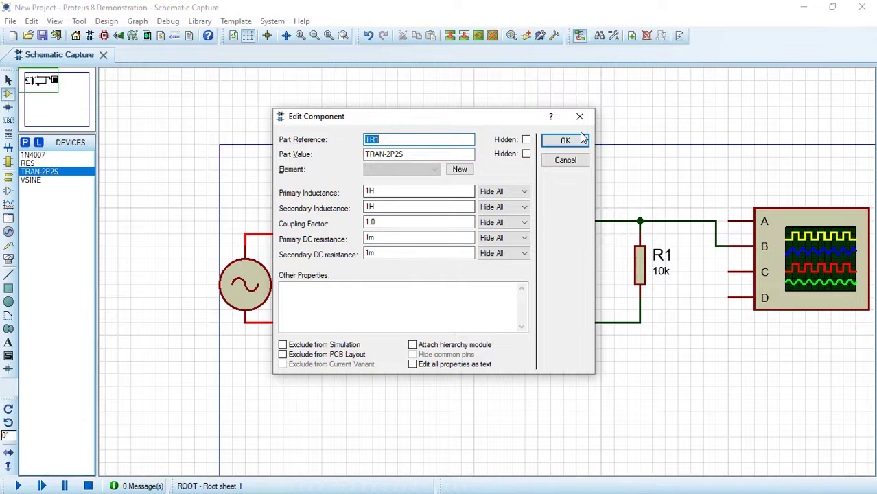
click(564, 140)
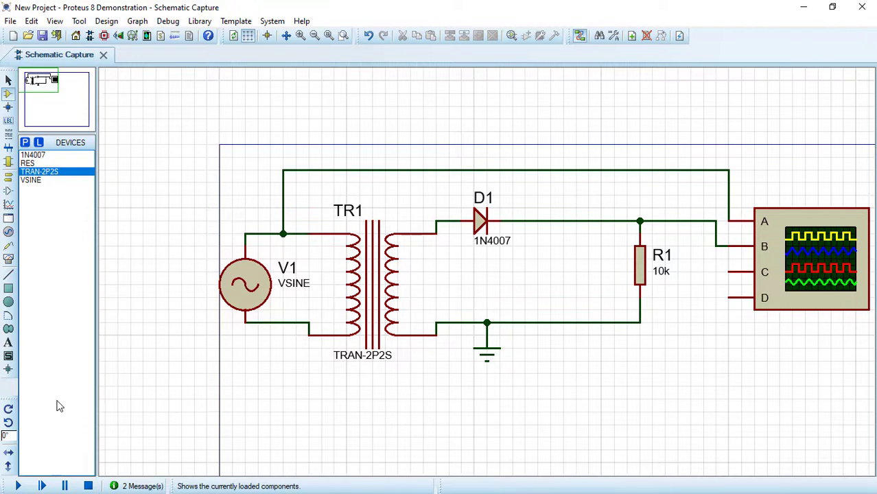
click(24, 485)
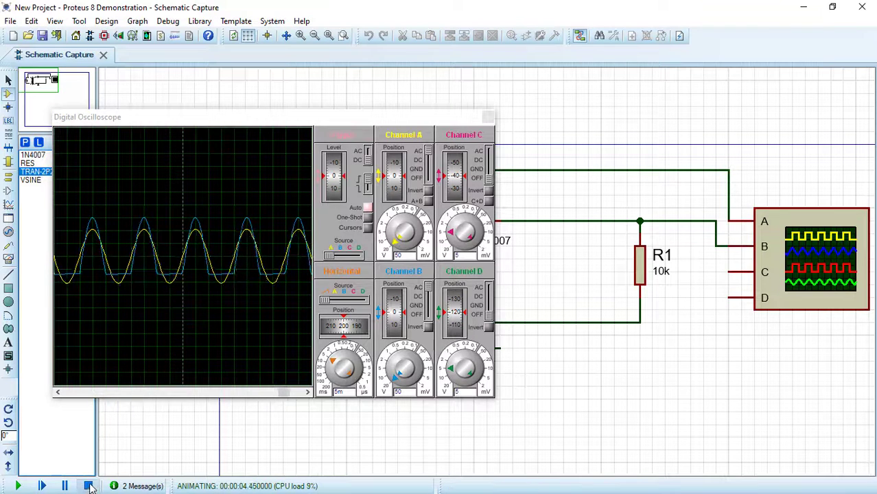
click(87, 486)
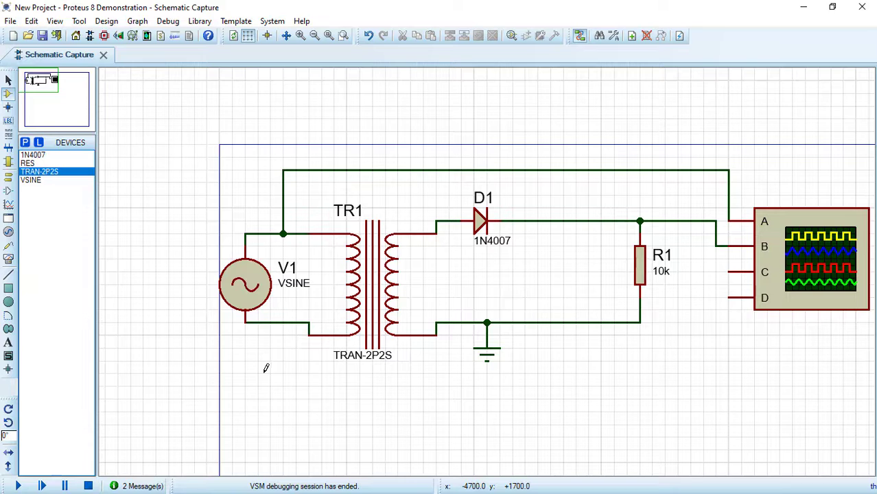
Step: Place a VOLTAGE probe on the wire between D1 and R1
click(9, 250)
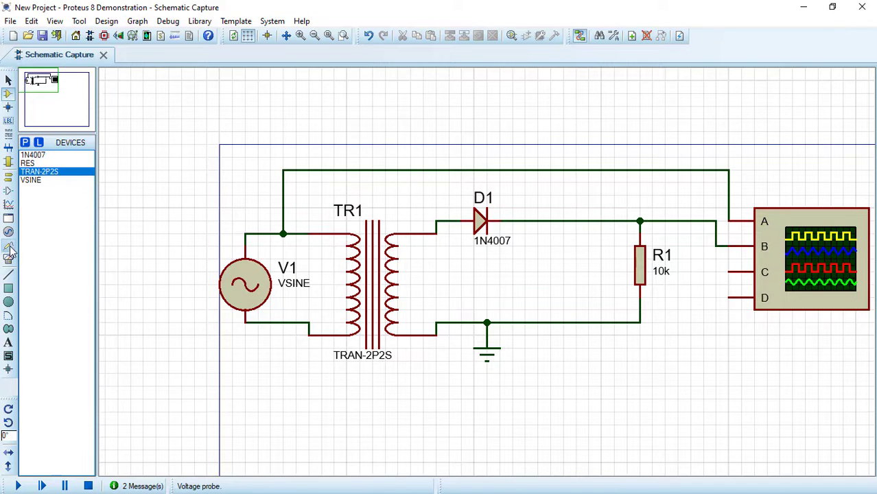
click(9, 245)
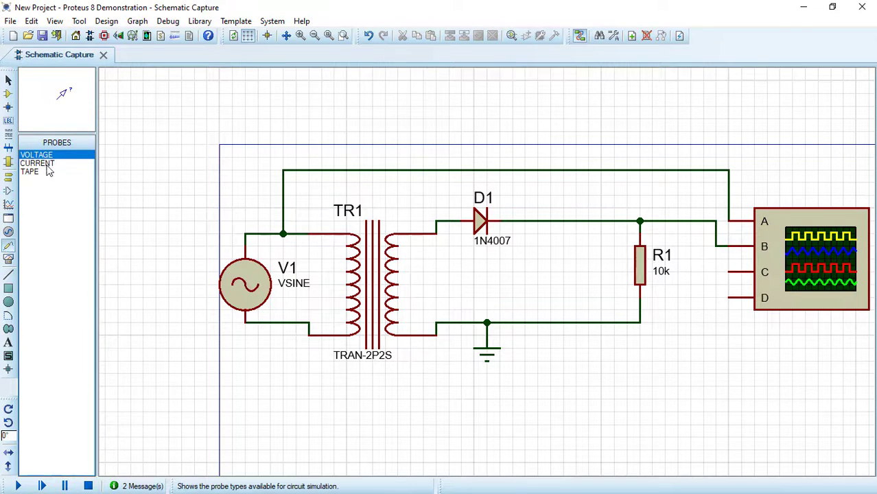
mouse_move(68, 159)
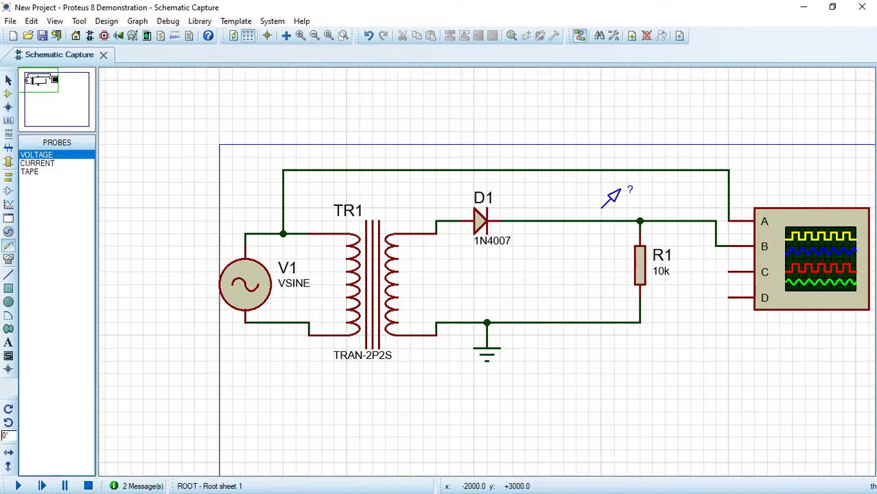
click(607, 199)
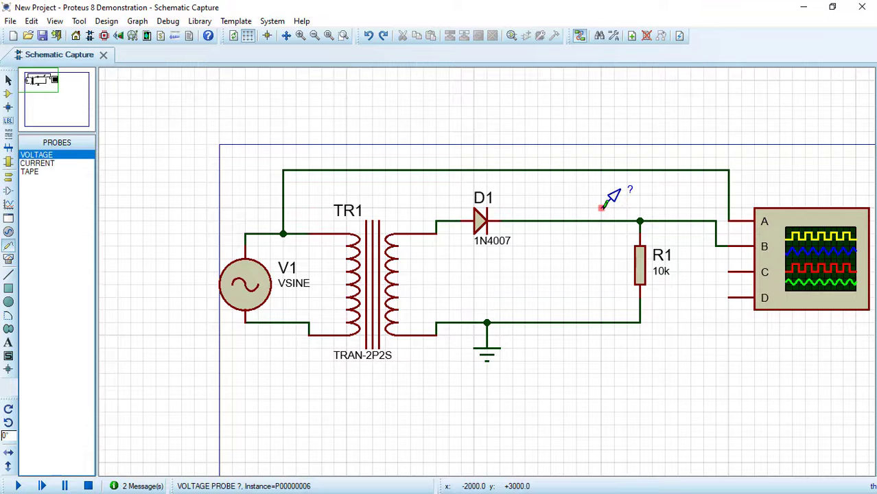
click(600, 207)
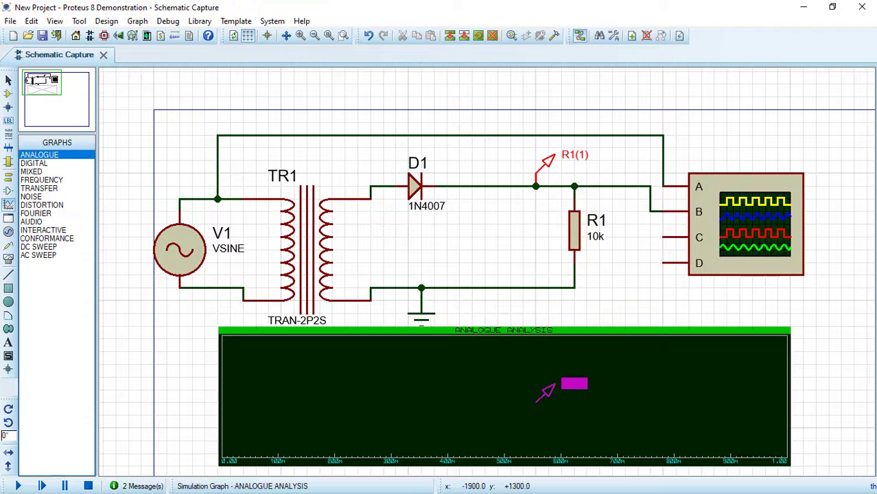
mouse_move(535, 401)
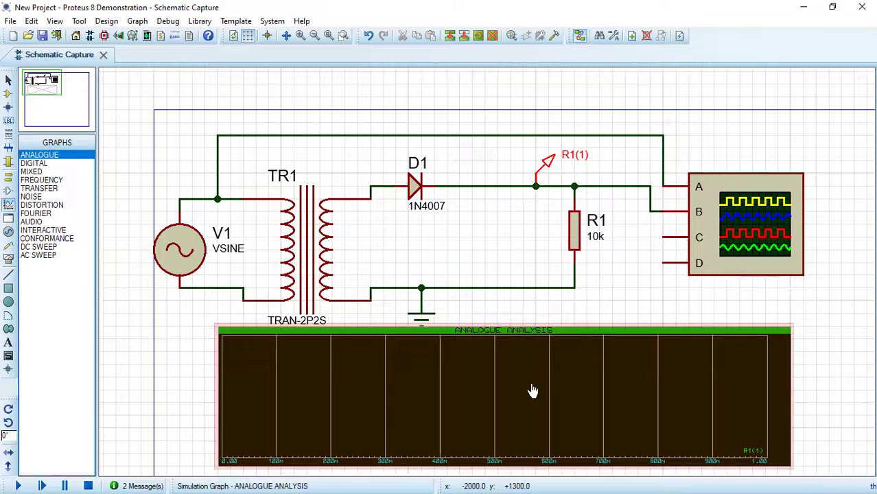
Step: Simulate the analogue graph to plot the R1(1) probe trace
right_click(529, 389)
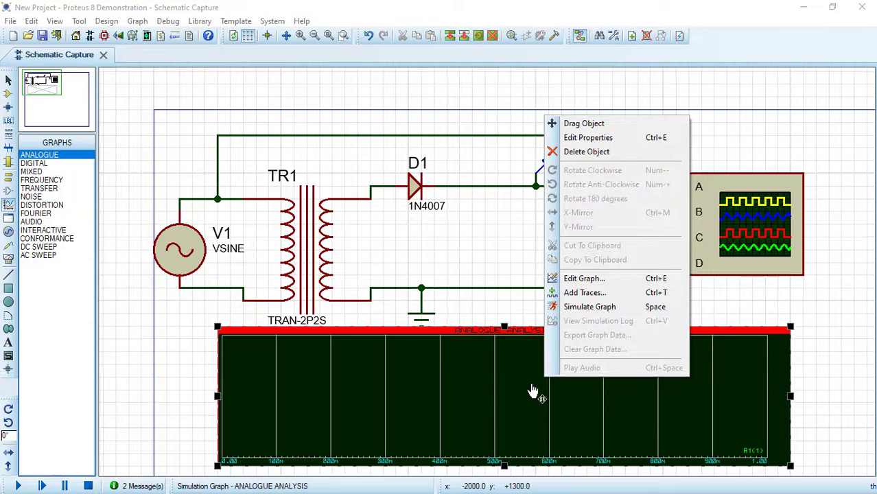
mouse_move(589, 306)
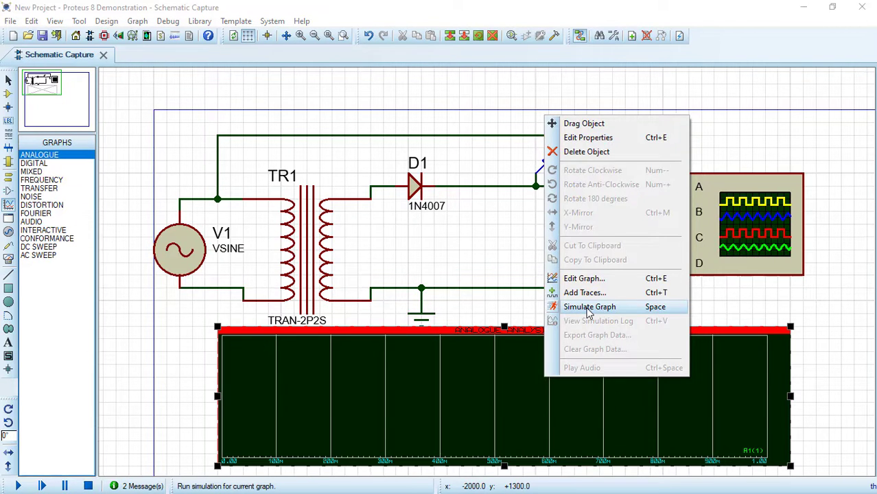
click(590, 307)
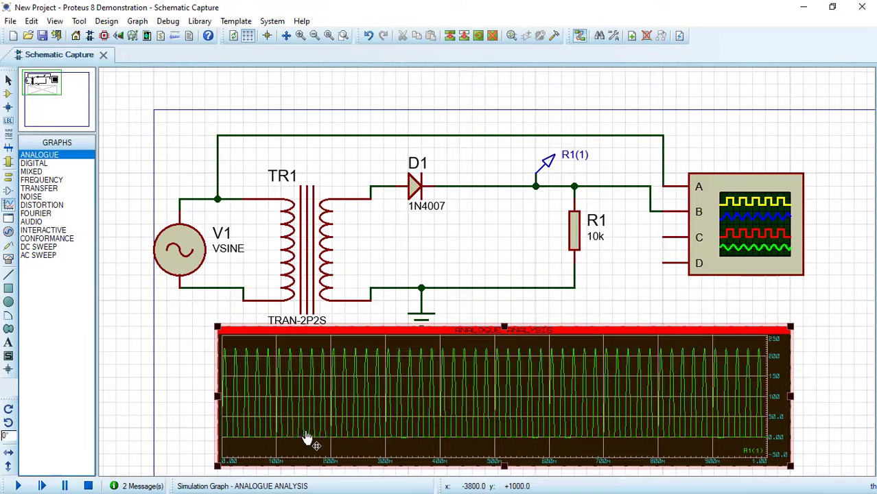
Step: Edit the analogue graph's stop time to 60 ms
right_click(302, 443)
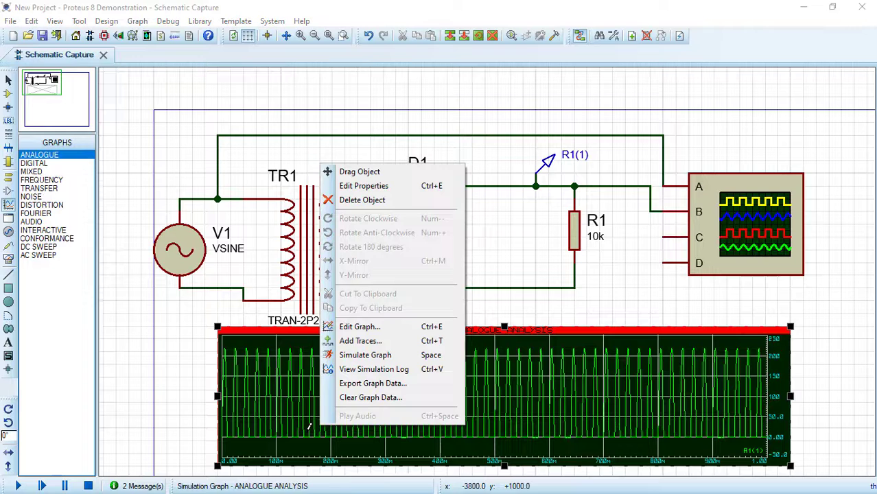
click(359, 327)
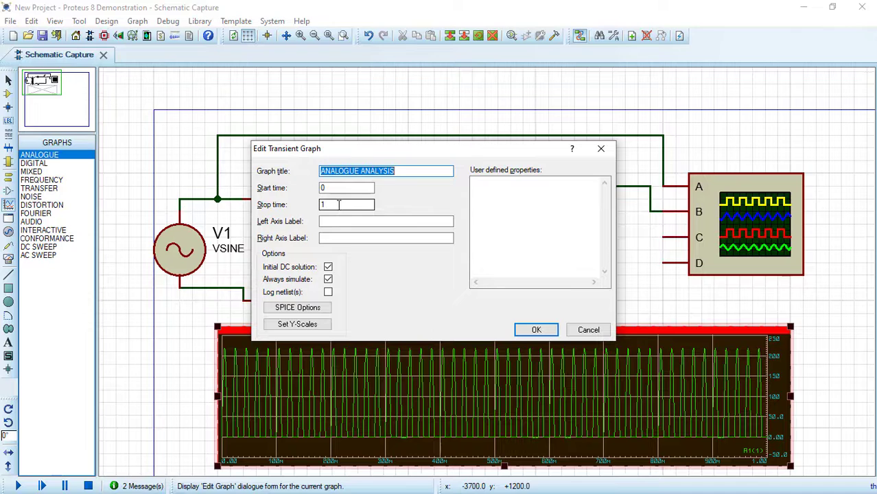
click(346, 204)
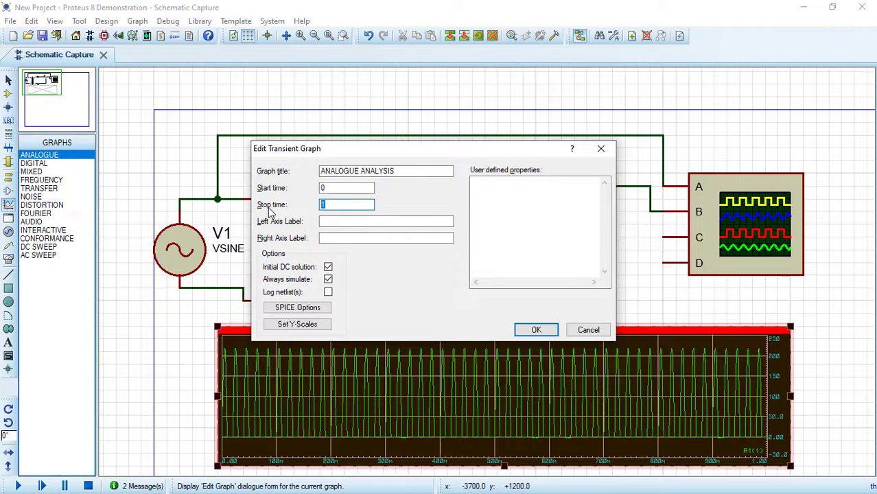
text(60m)
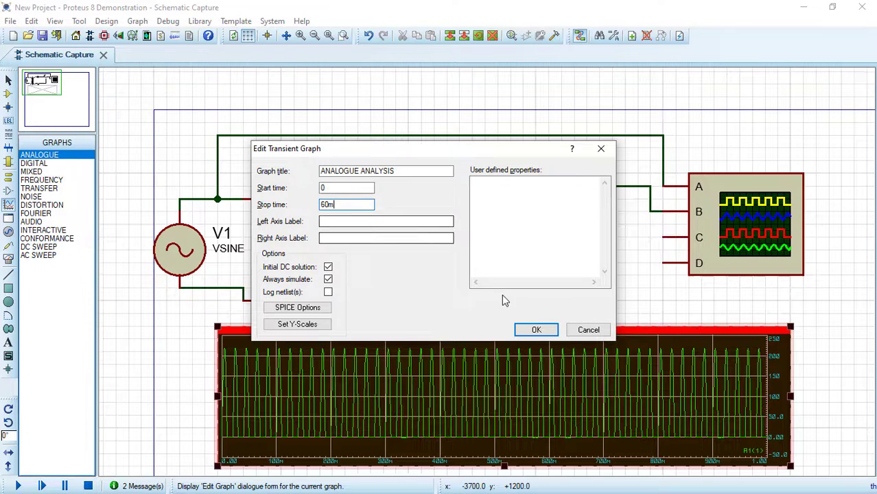
click(535, 329)
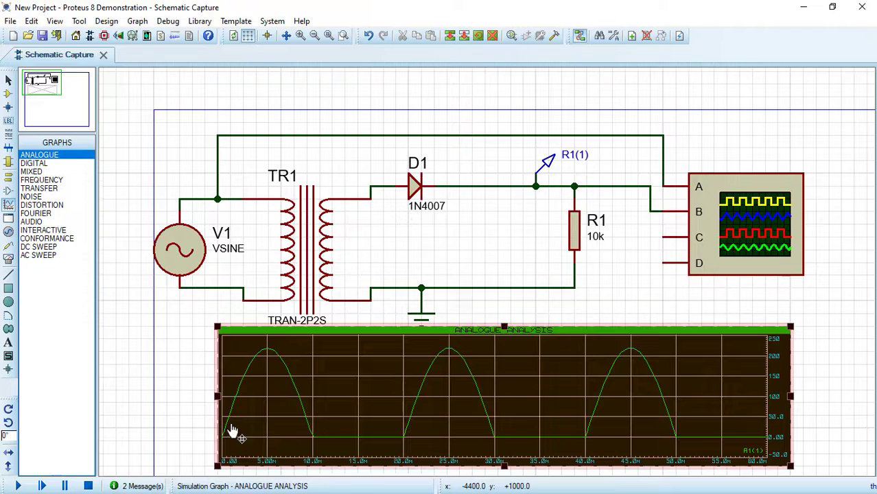
mouse_move(428, 369)
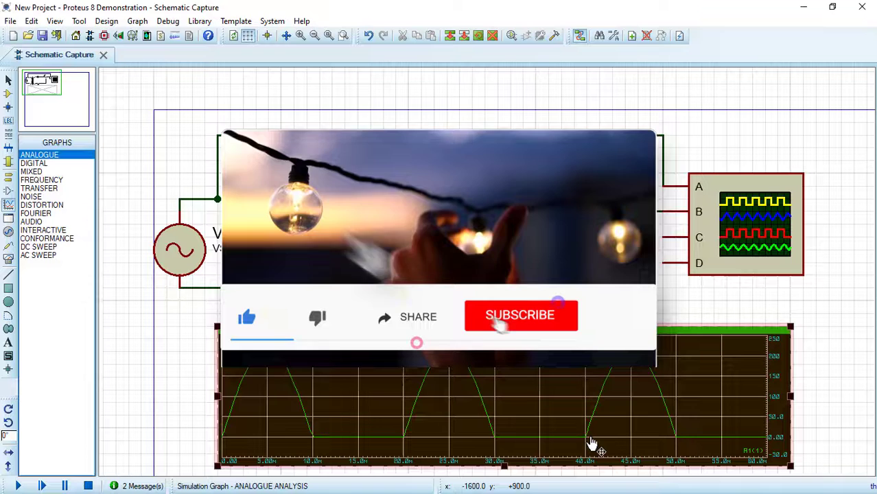
click(520, 316)
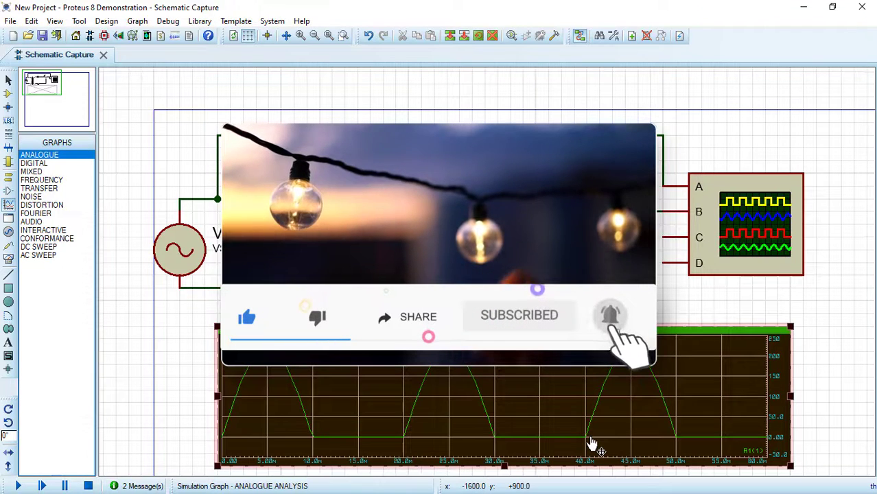